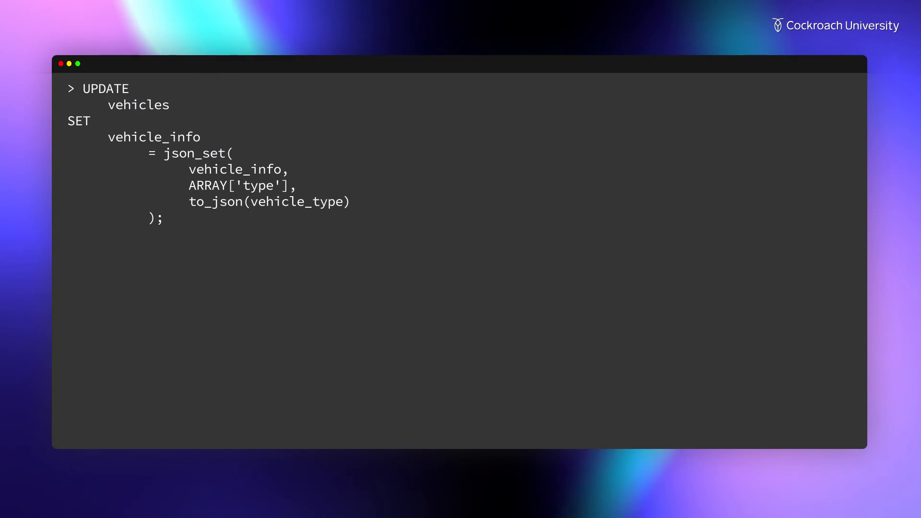
After the UPDATE copies vehicle_type into vehicle_info for 10000 rows, run SET sql_safe_updates = false
double_click(193, 153)
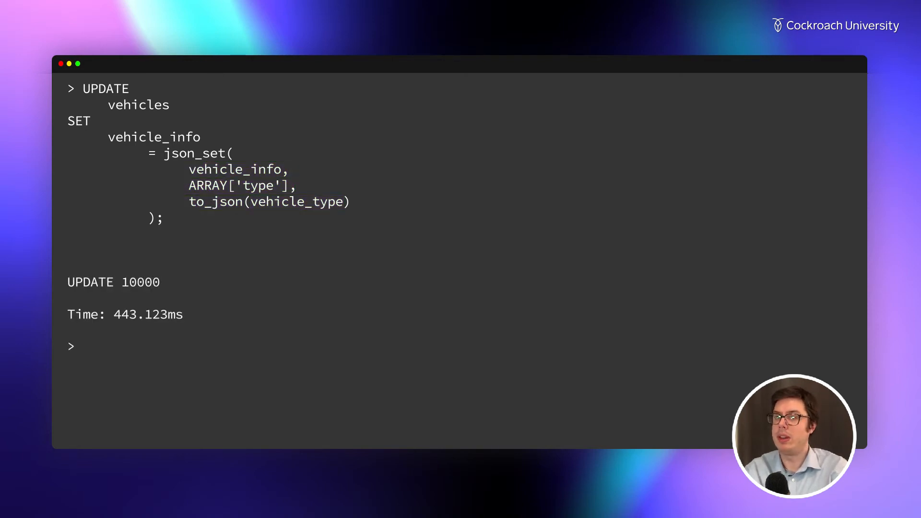
type("SET sql_s")
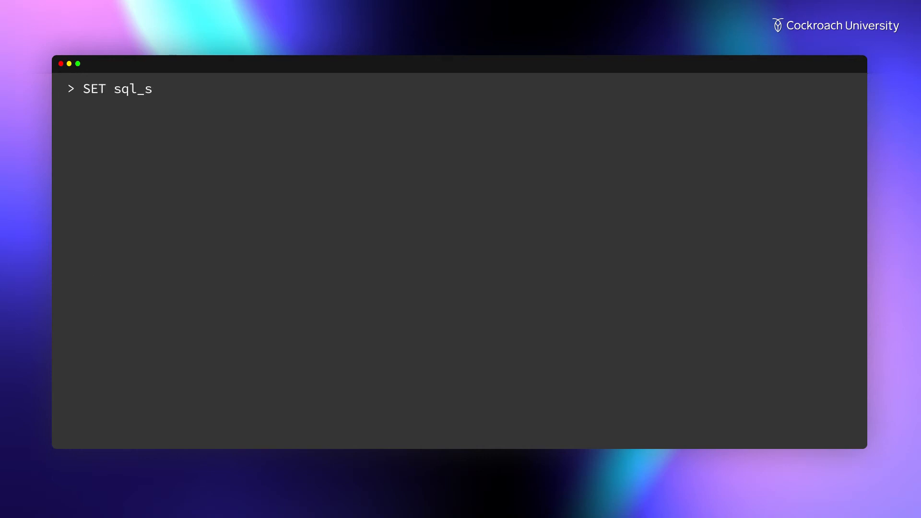
key("Return")
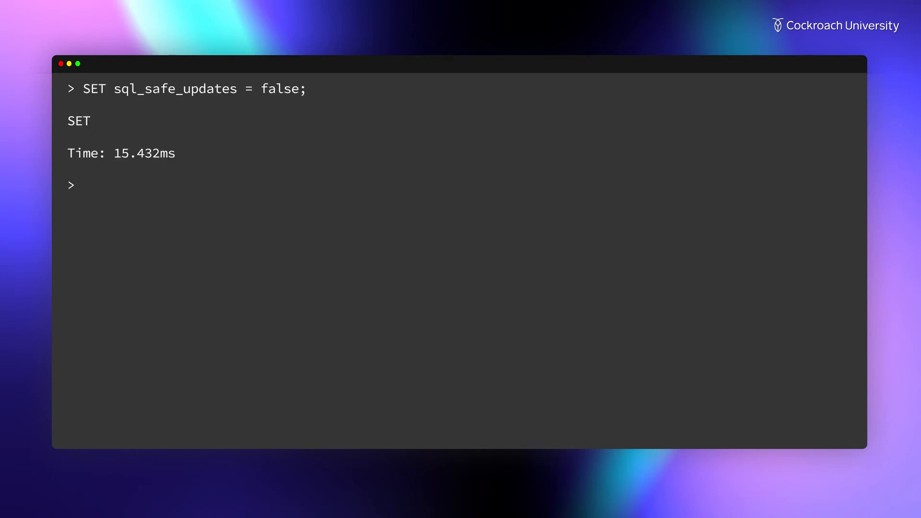